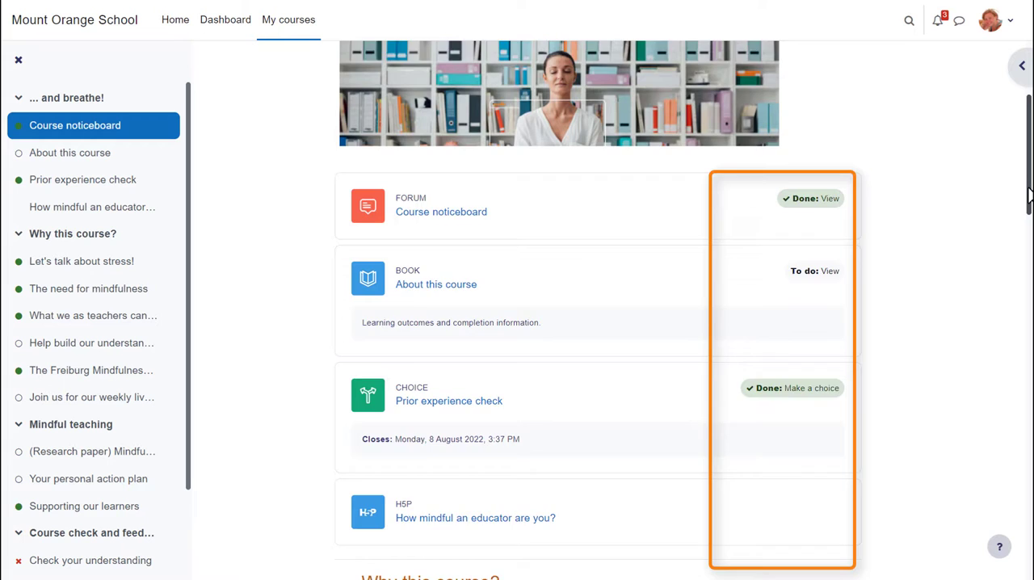
# Step: Override the first student's Interesting cities activity to Completed and confirm the change
pyautogui.scroll(-3)
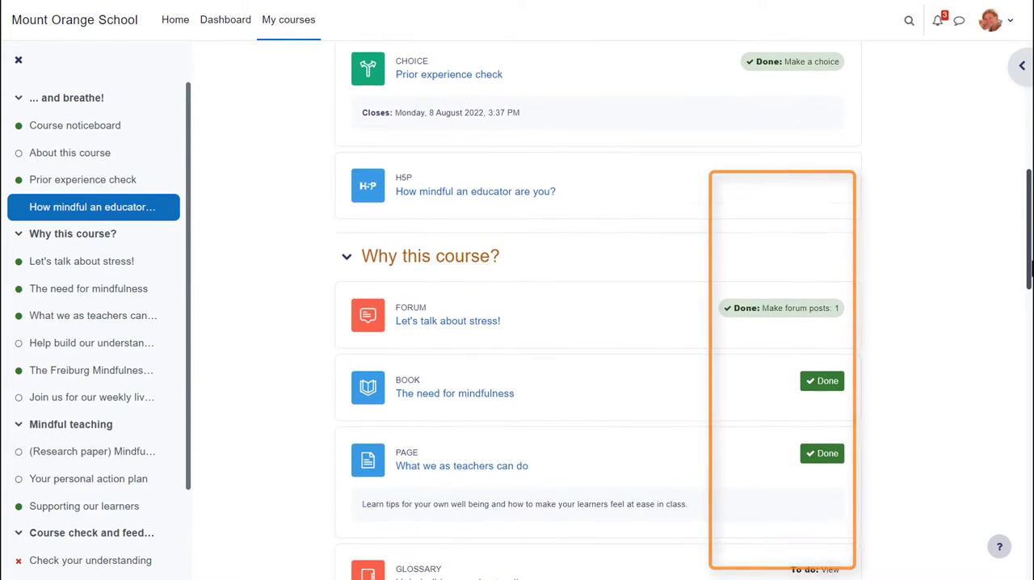
pyautogui.scroll(-3)
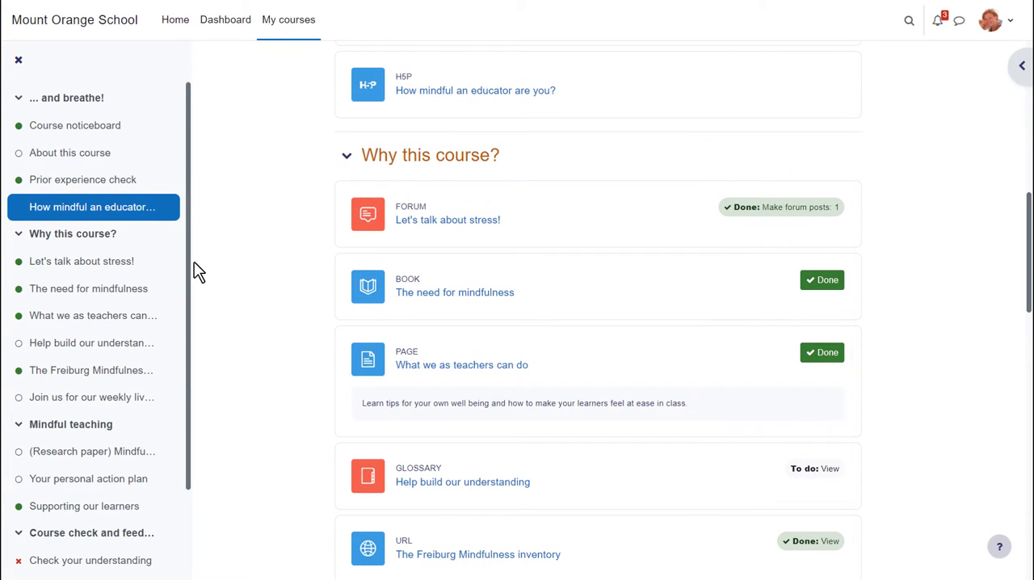
pyautogui.scroll(-3)
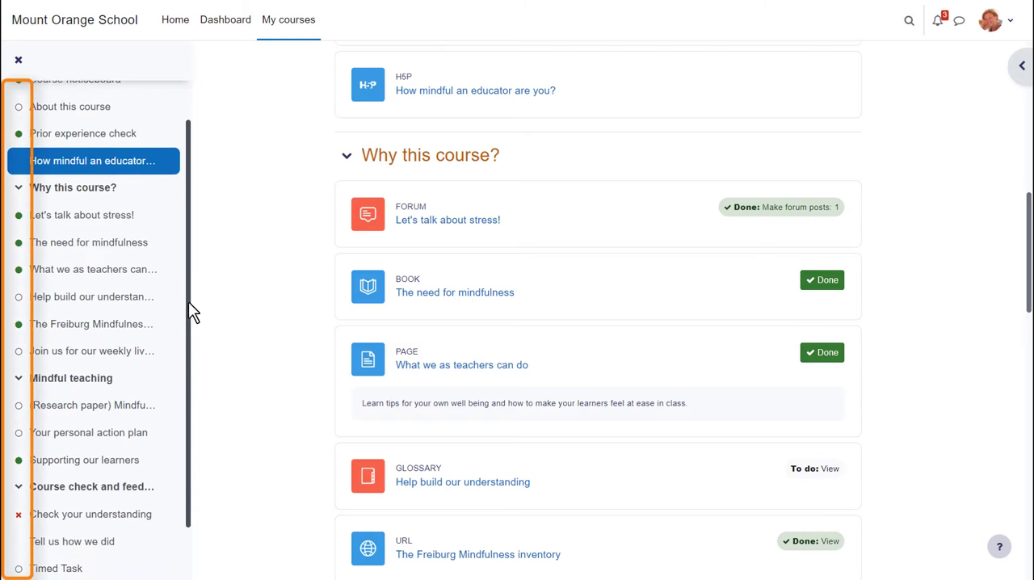
pyautogui.scroll(-3)
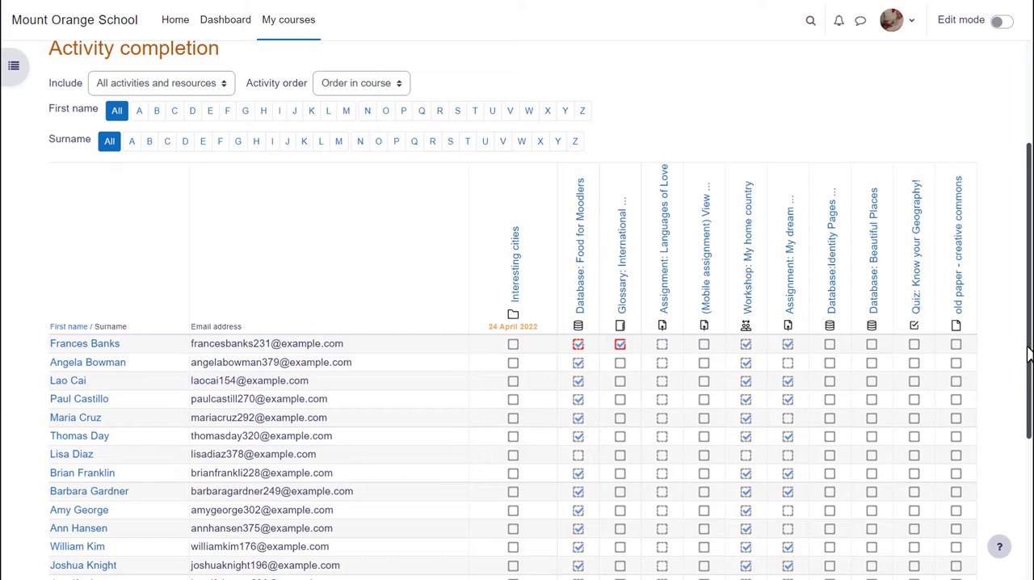
pyautogui.moveTo(720, 370)
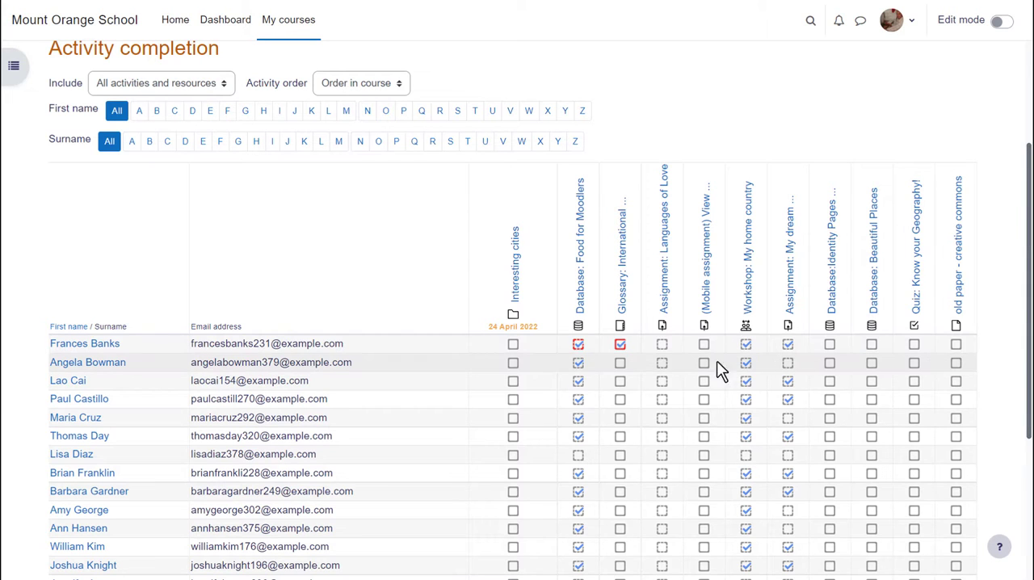
pyautogui.moveTo(540, 372)
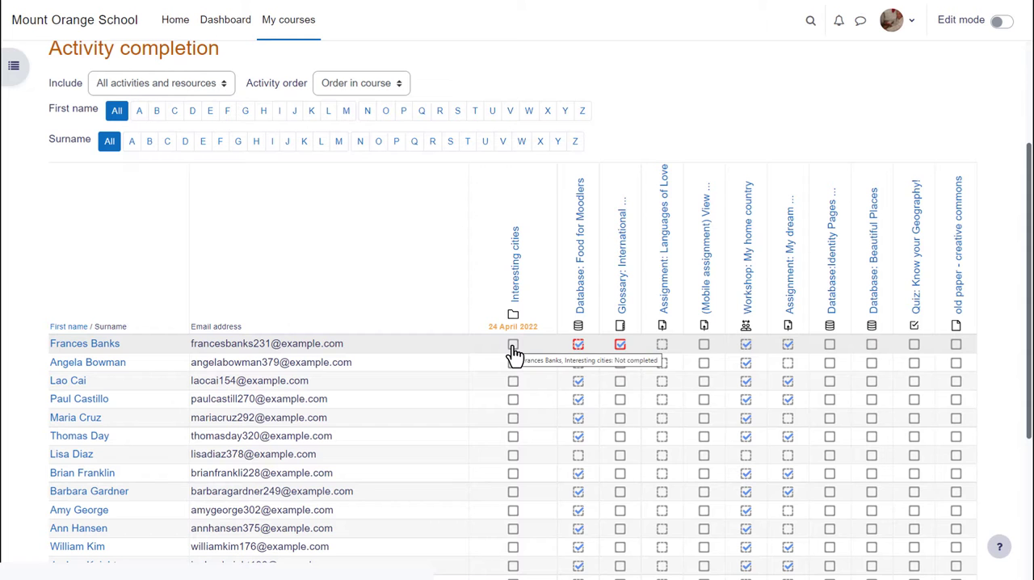
pyautogui.click(514, 344)
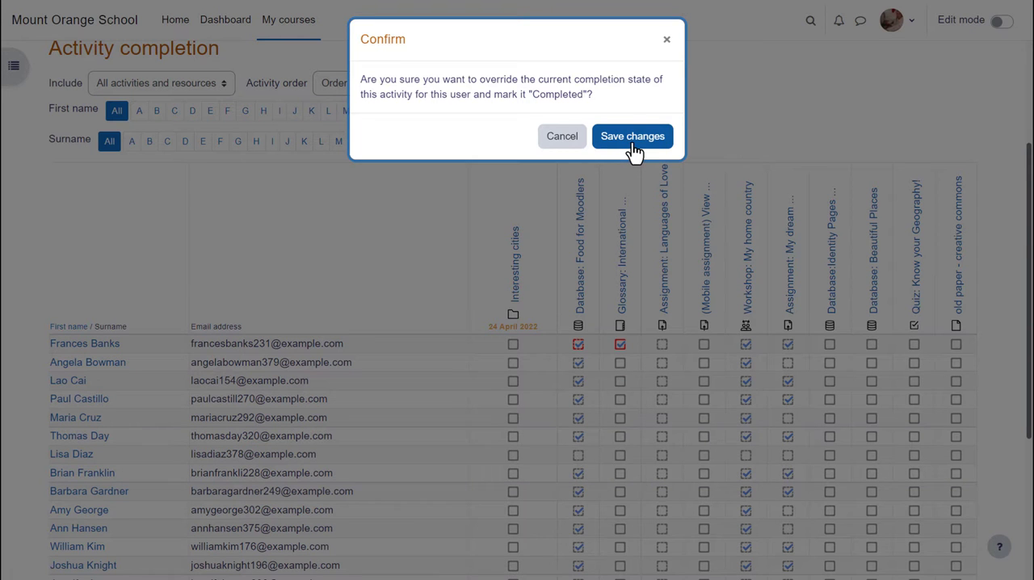
pyautogui.click(632, 135)
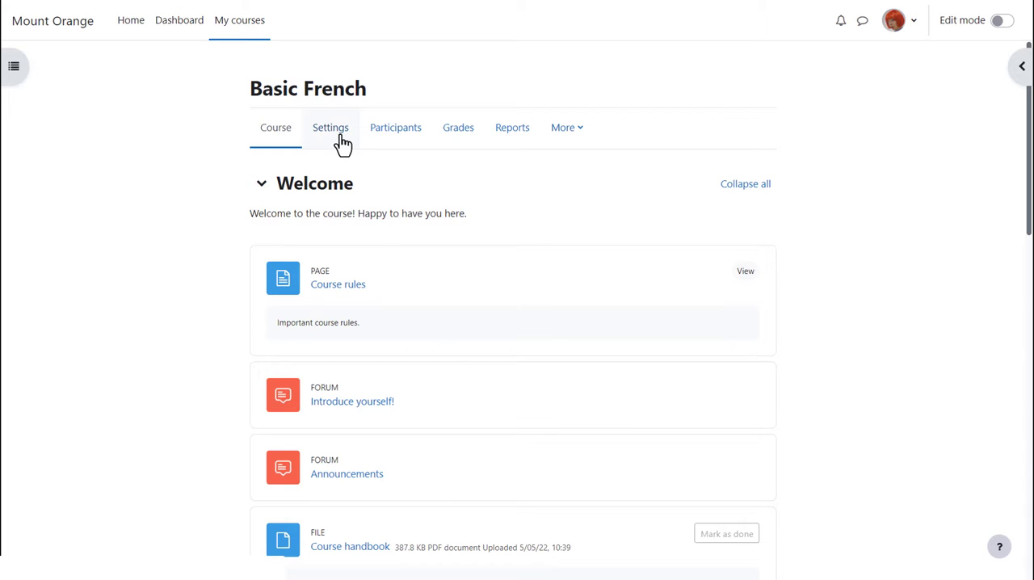
# Step: Review Completion tracking (Enable Yes, Show conditions Yes) and Appearance in course settings, then Save and display
pyautogui.click(330, 128)
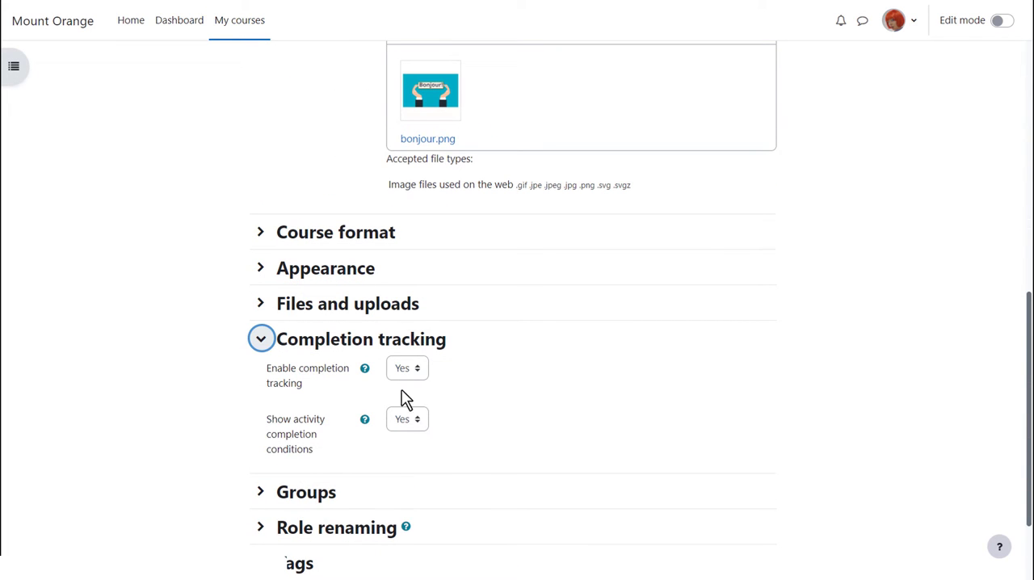
pyautogui.moveTo(427, 396)
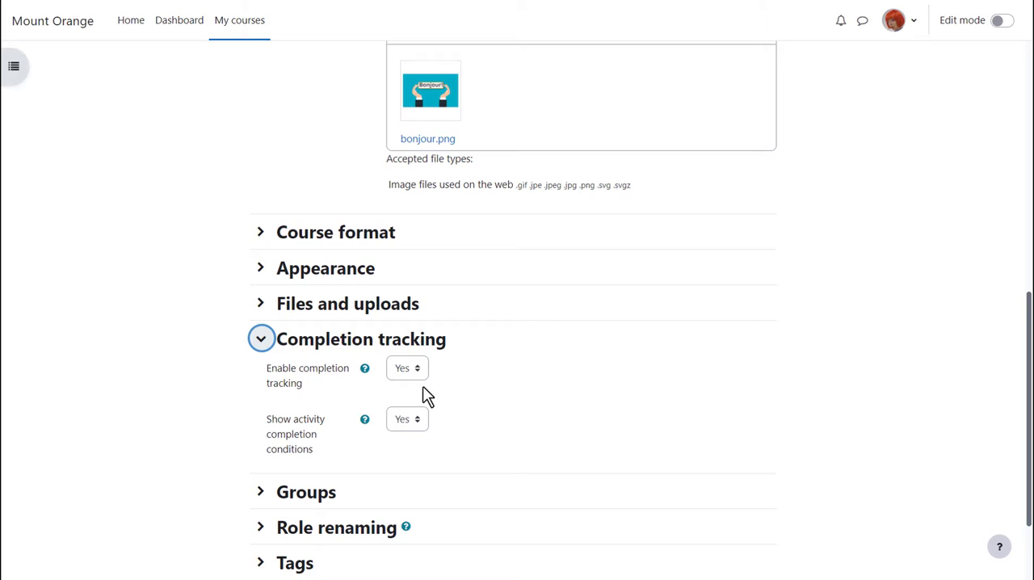
pyautogui.moveTo(427, 440)
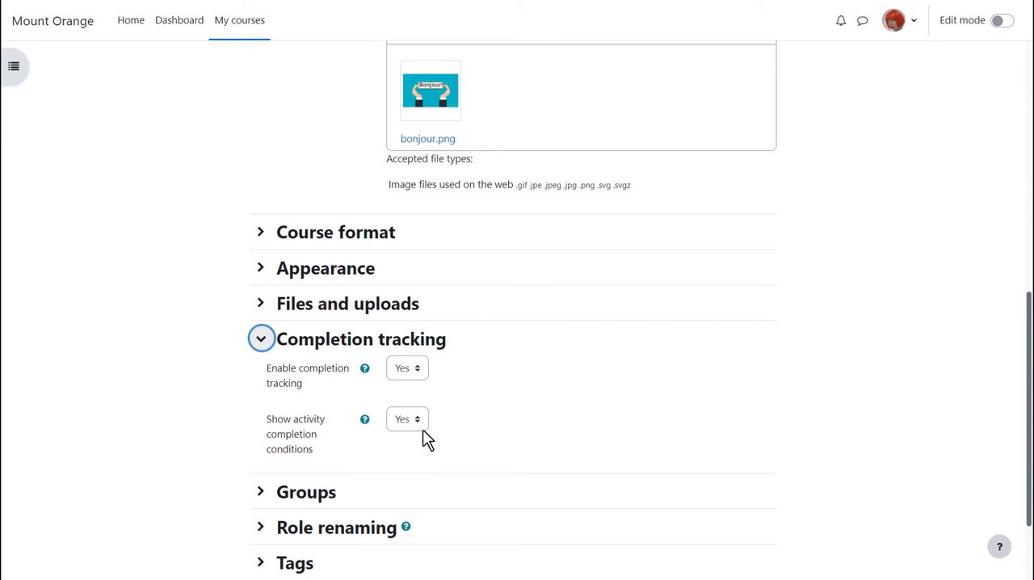
pyautogui.moveTo(422, 436)
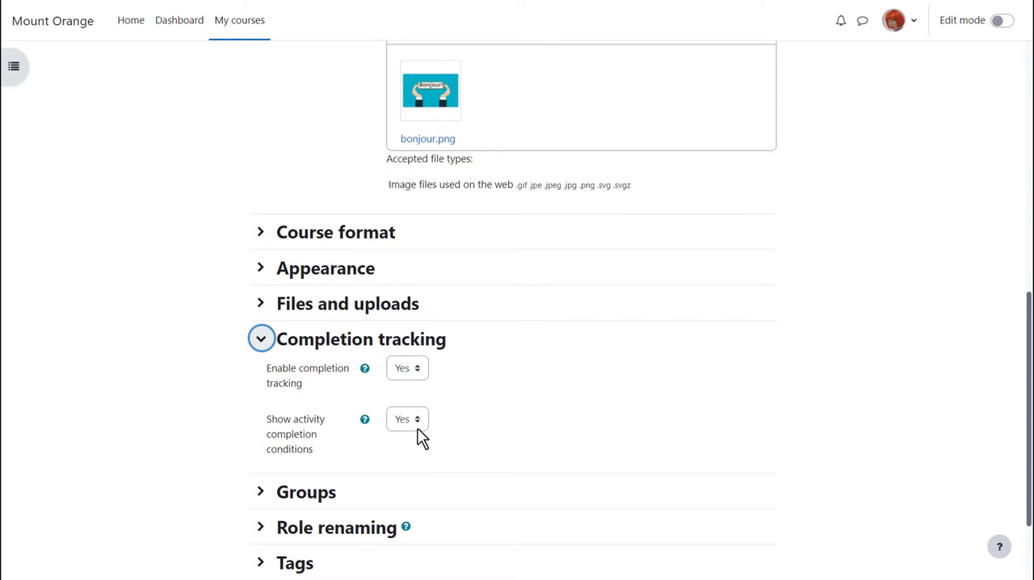
pyautogui.click(262, 337)
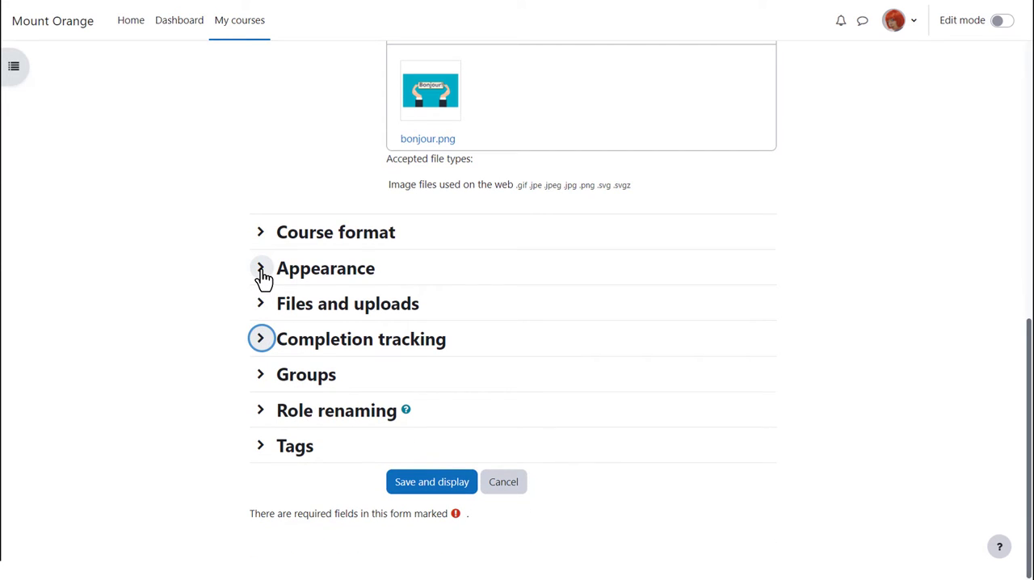
pyautogui.click(262, 269)
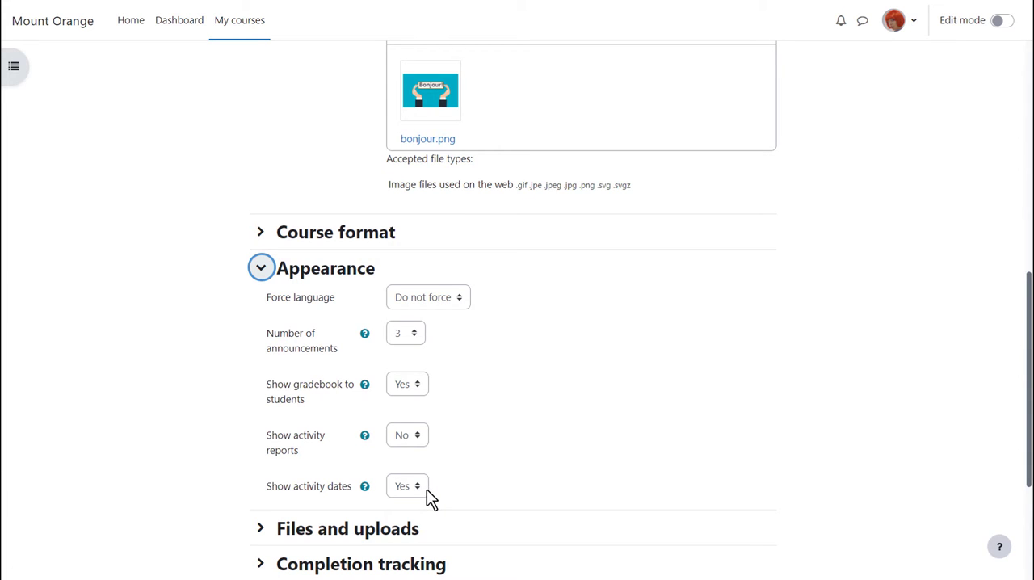
pyautogui.click(262, 269)
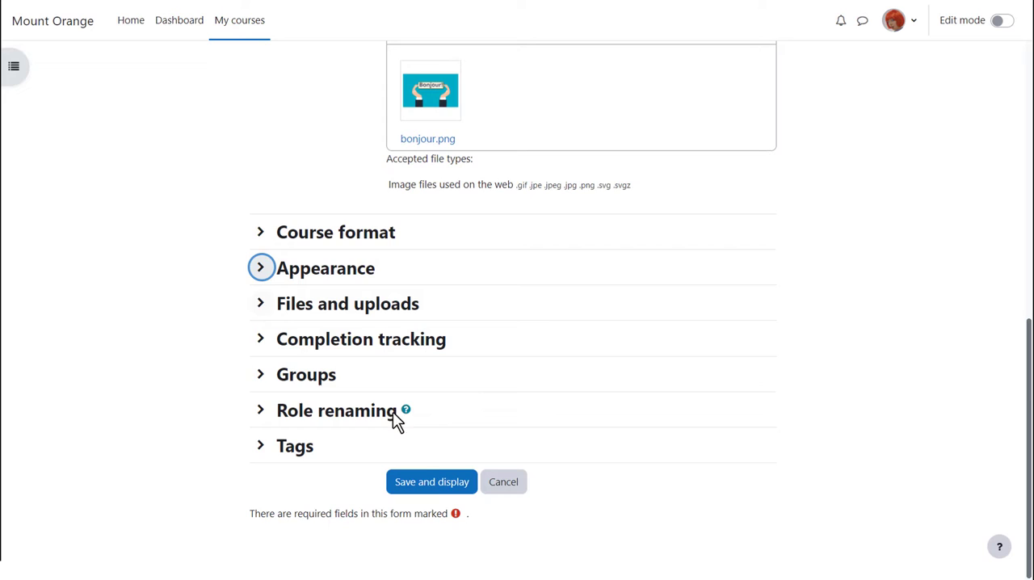
pyautogui.click(431, 482)
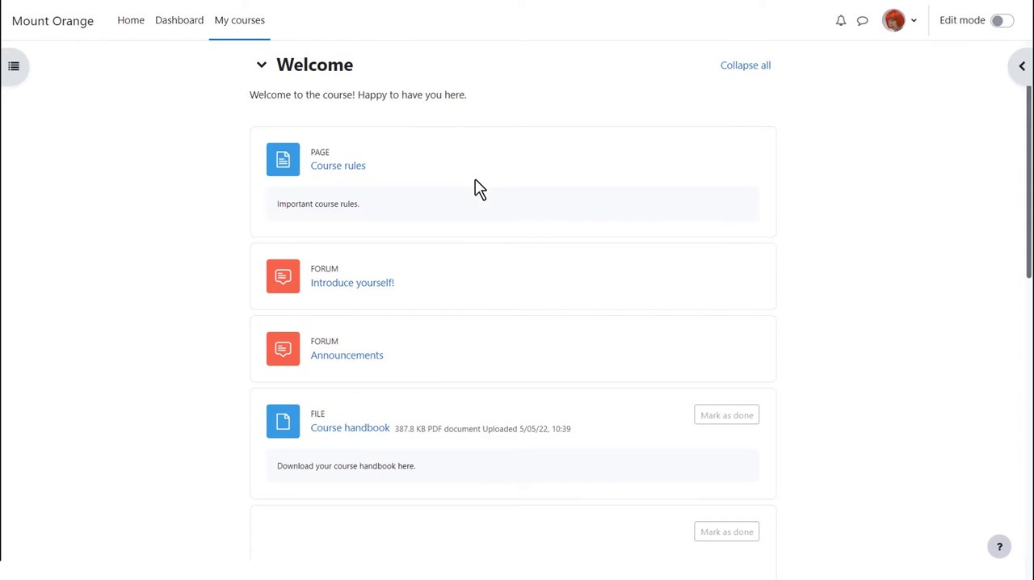
pyautogui.moveTo(338, 165)
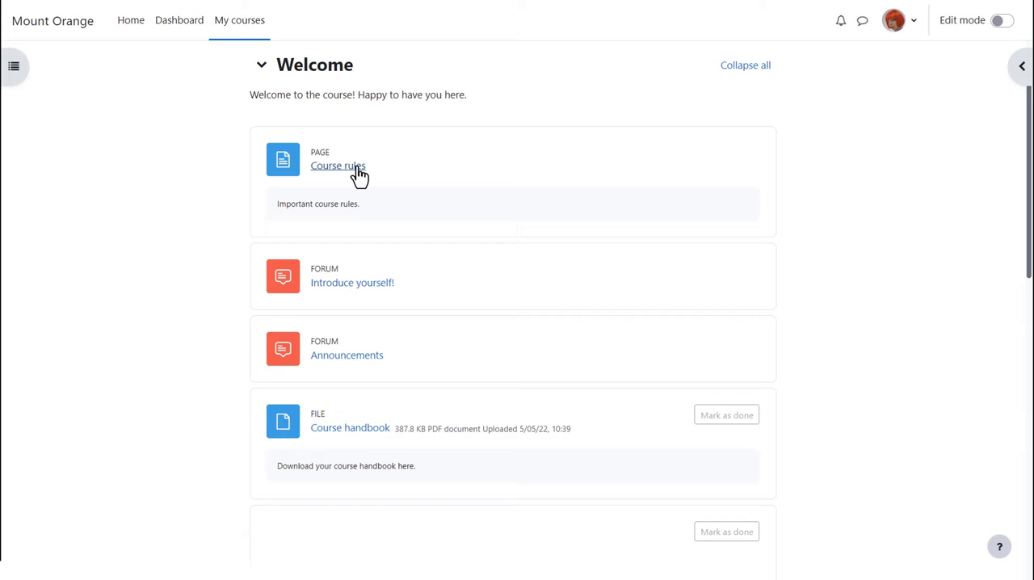
# Step: Set Course rules completion tracking to 'Students can manually mark as completed'
pyautogui.click(338, 165)
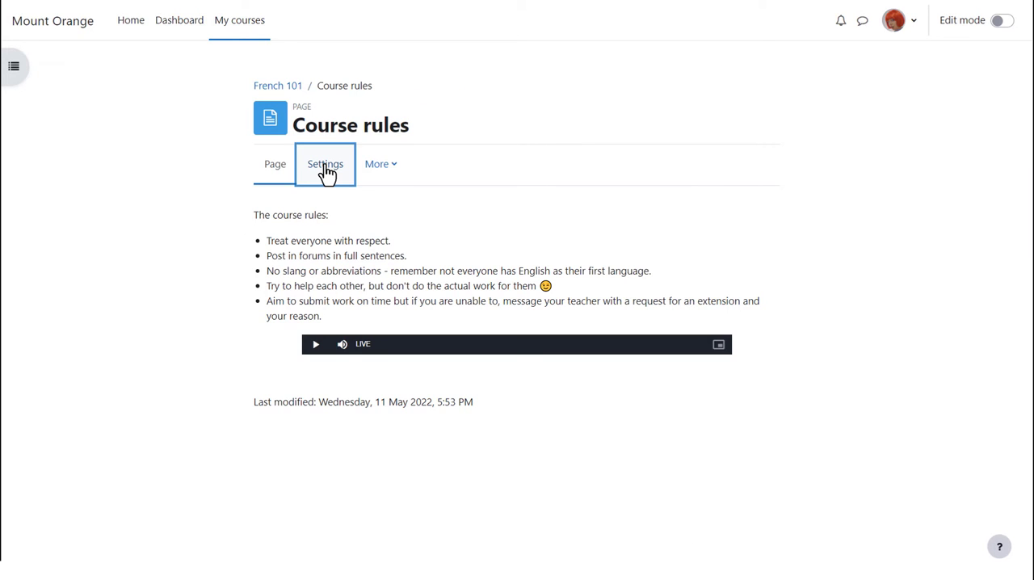
pyautogui.click(325, 165)
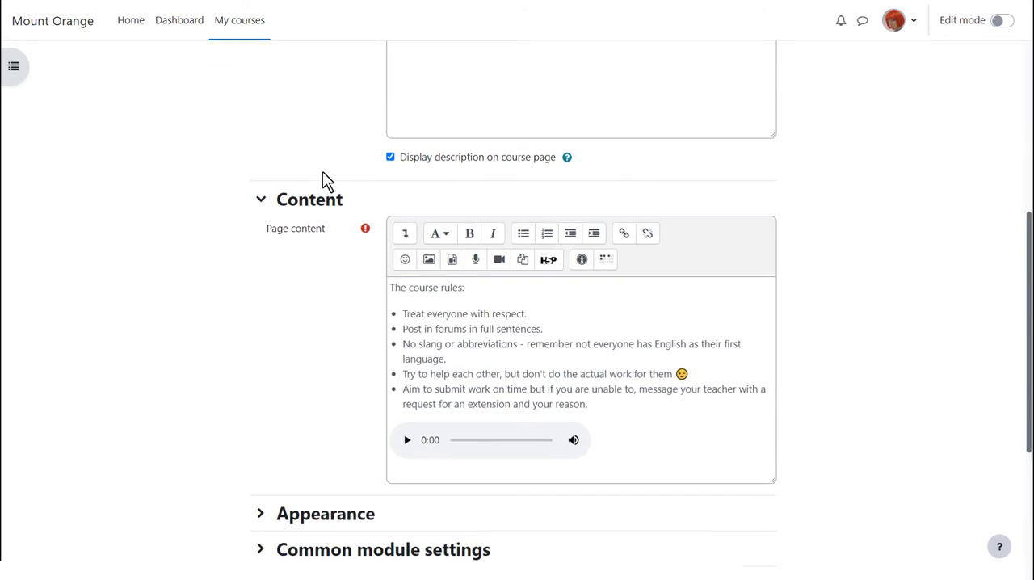
pyautogui.scroll(-3)
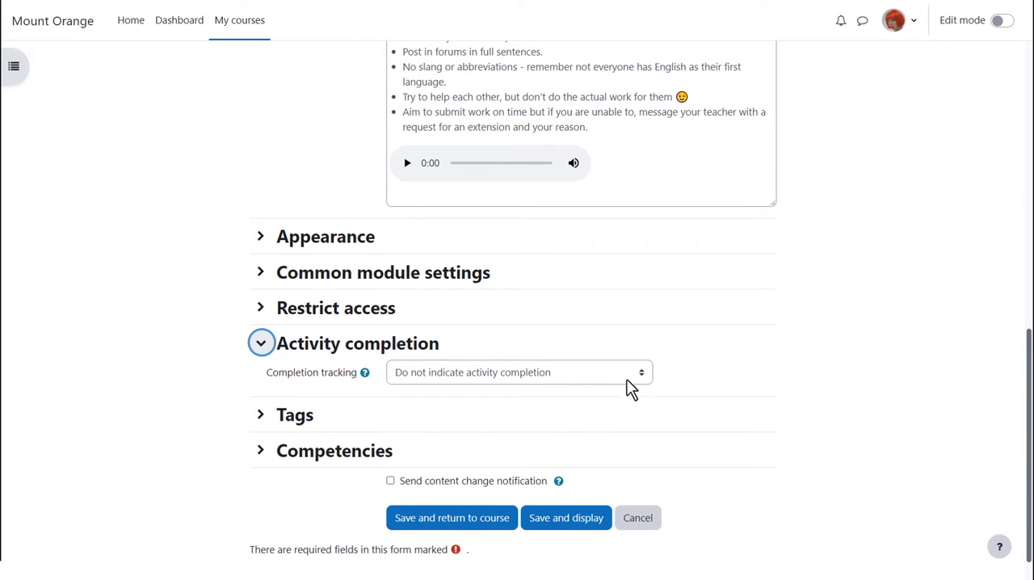
pyautogui.click(517, 372)
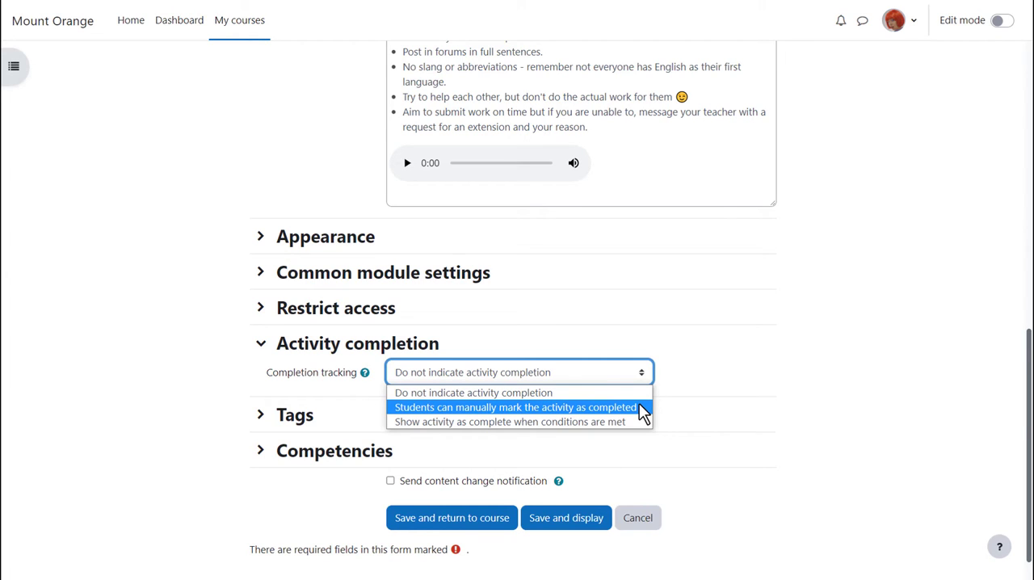
pyautogui.moveTo(637, 427)
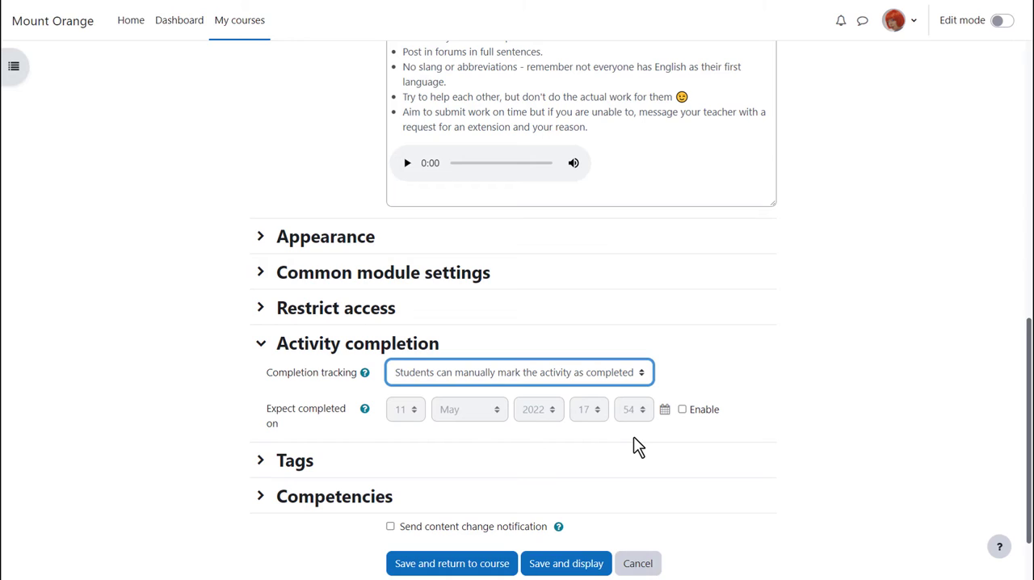
pyautogui.moveTo(682, 420)
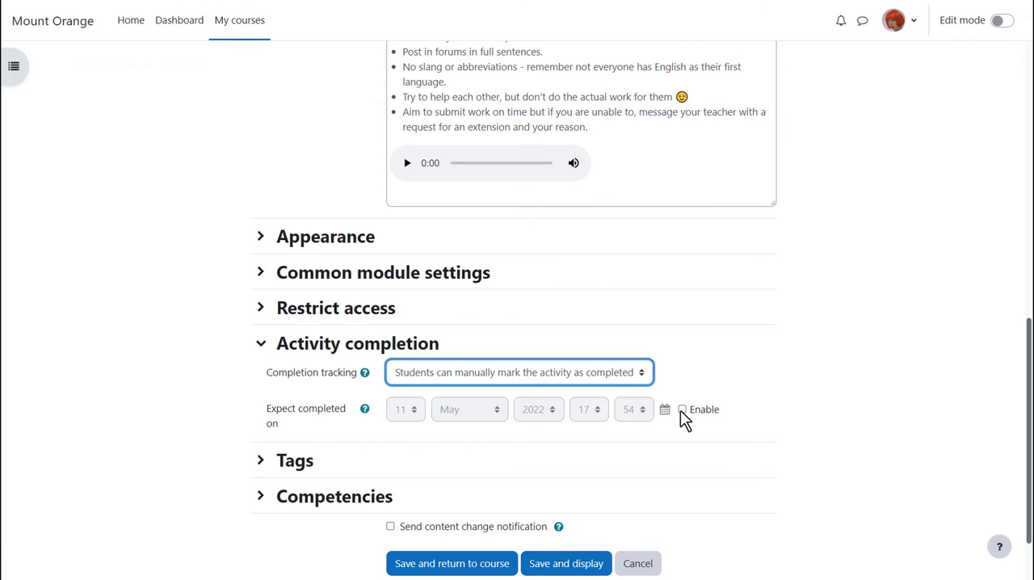
# Step: Enable Expect completed on with June 2022 and save, returning to the course
pyautogui.click(682, 411)
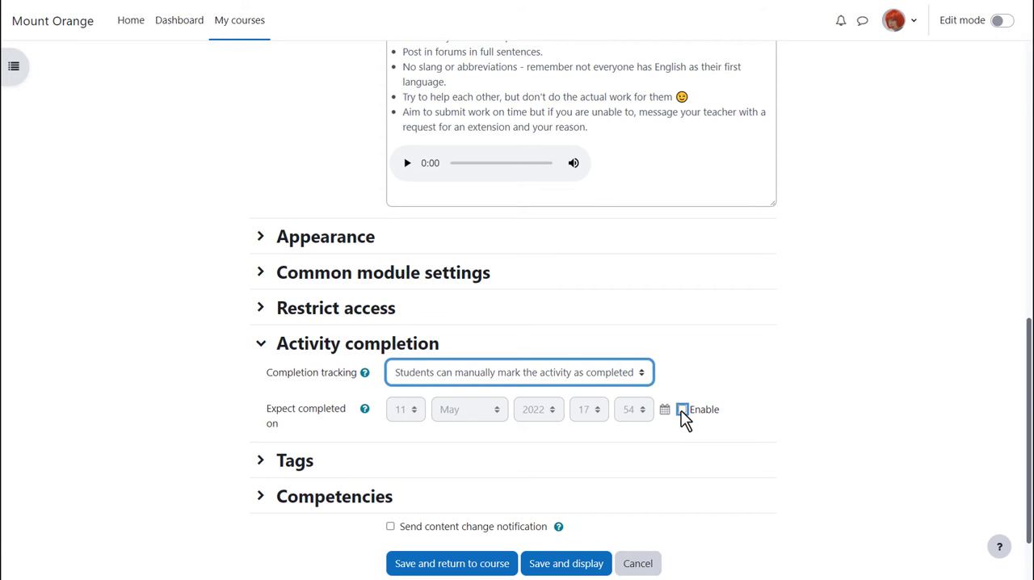
pyautogui.click(682, 408)
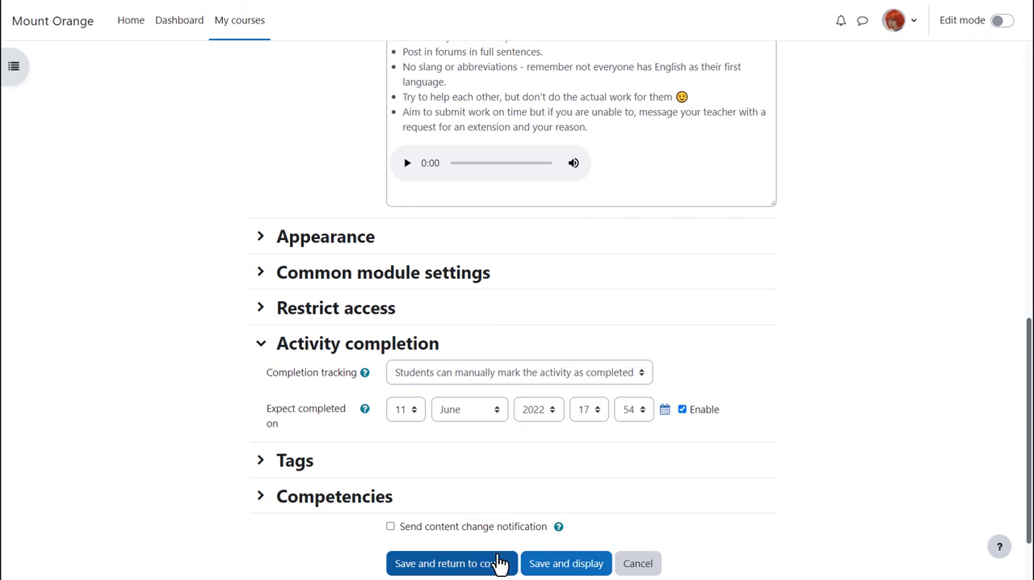
pyautogui.click(452, 562)
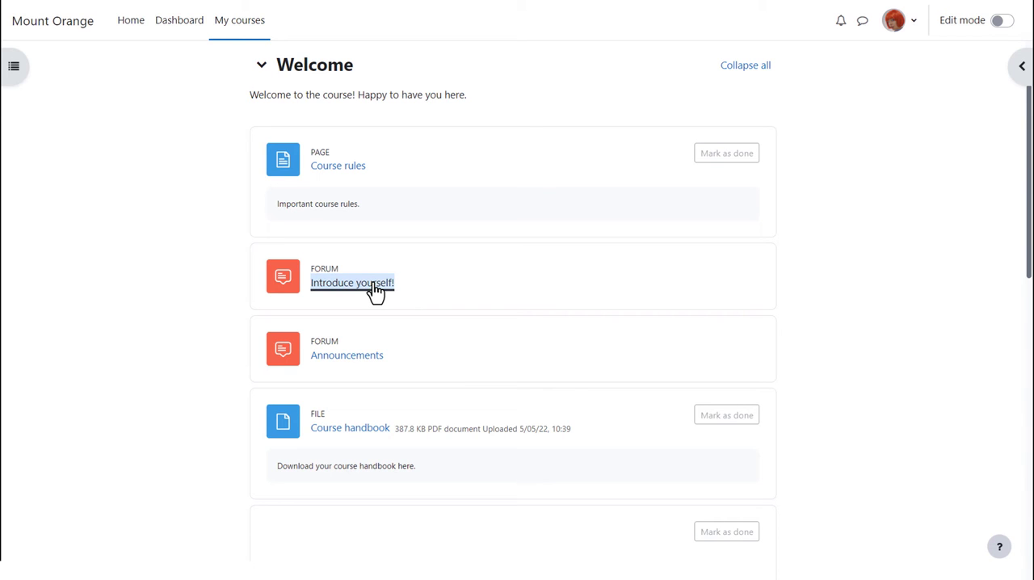
# Step: Make Introduce yourself! forum completion require one discussion post or reply, then save and return
pyautogui.click(353, 283)
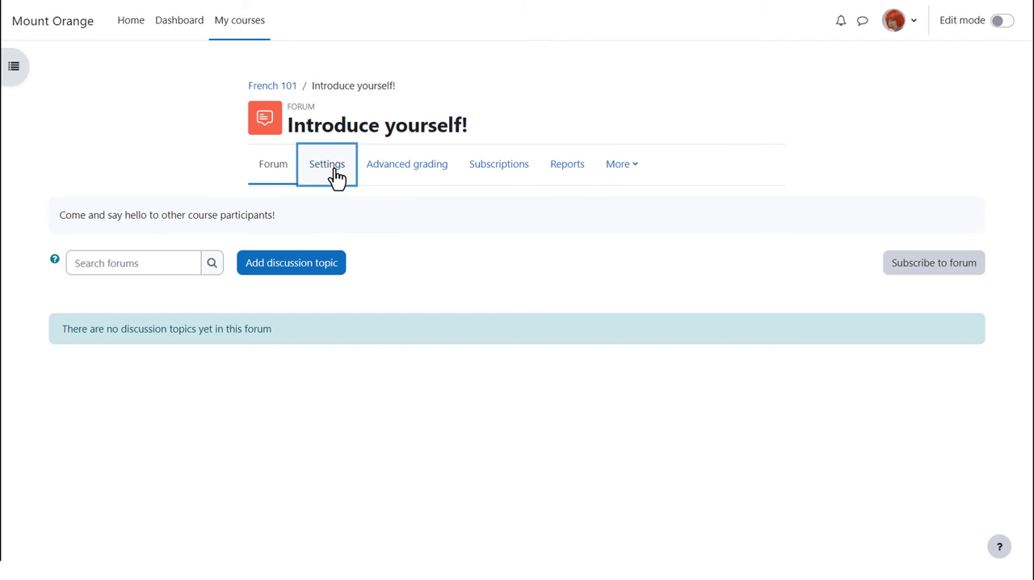
pyautogui.click(326, 165)
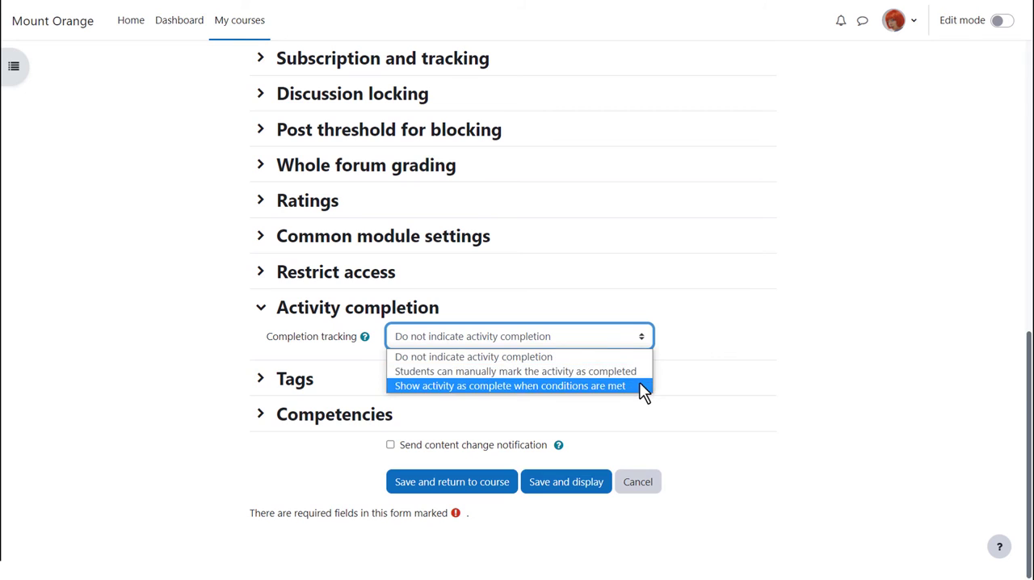
pyautogui.click(509, 385)
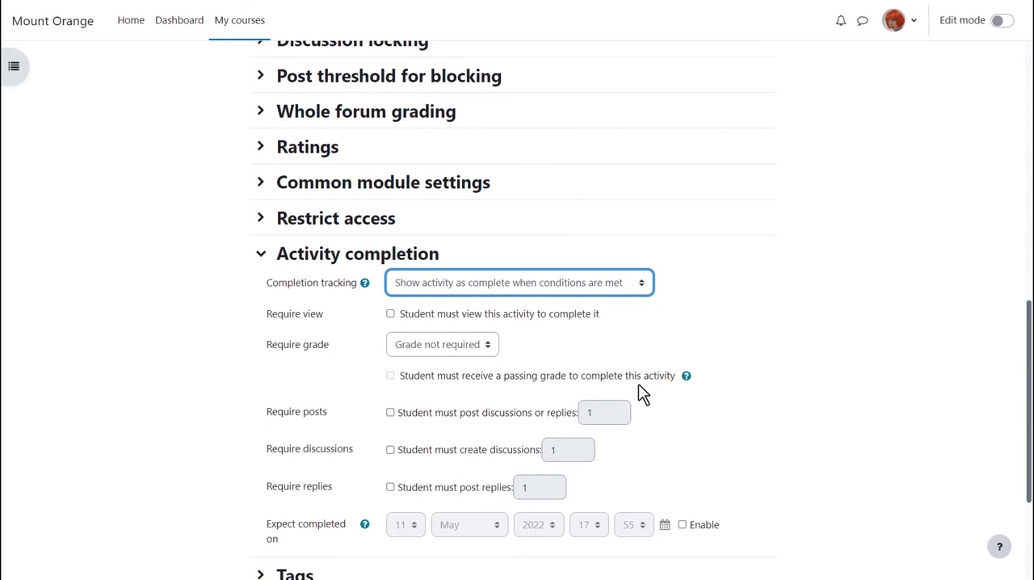
pyautogui.scroll(-3)
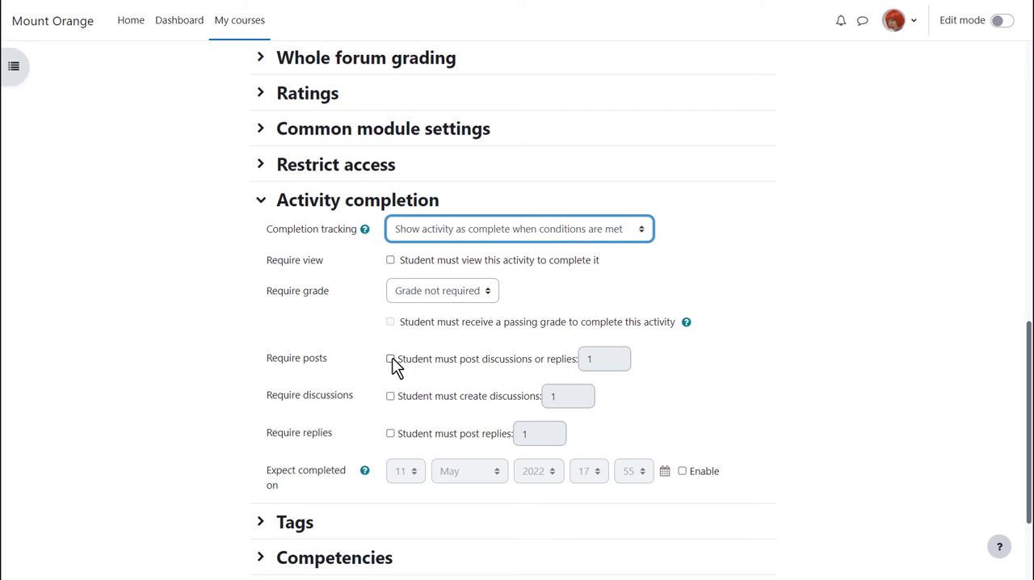
pyautogui.click(392, 359)
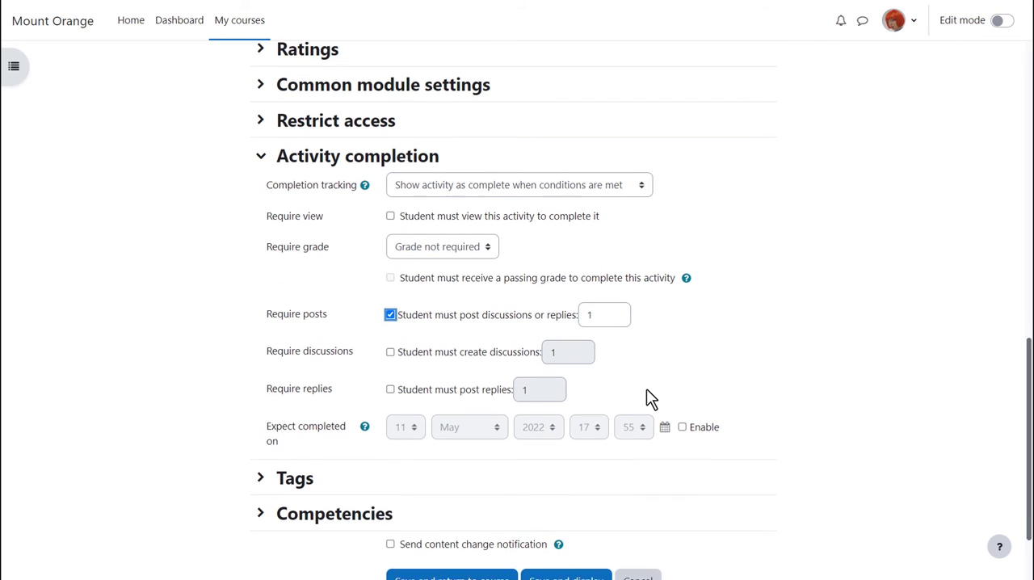
pyautogui.scroll(-3)
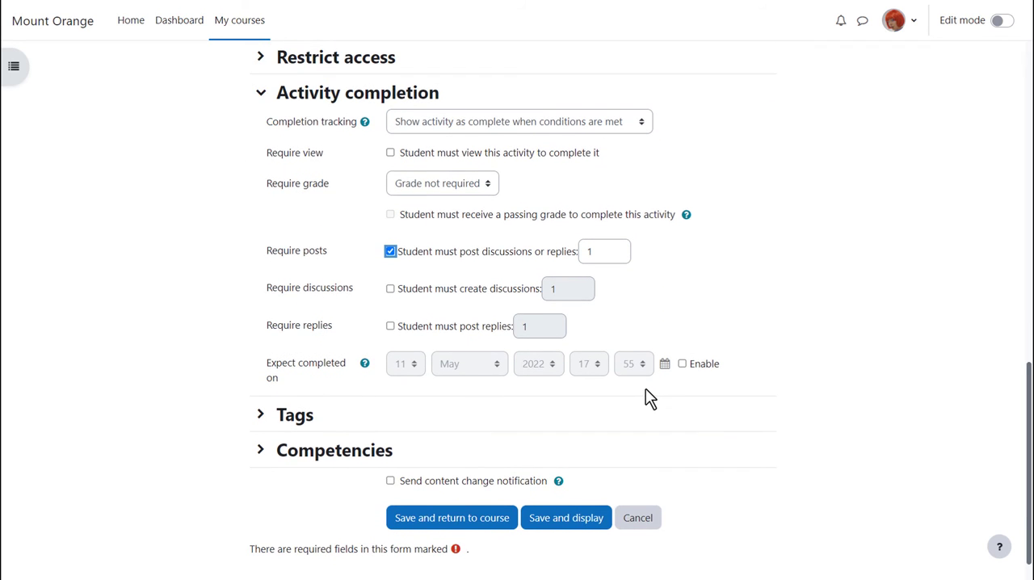
pyautogui.moveTo(451, 518)
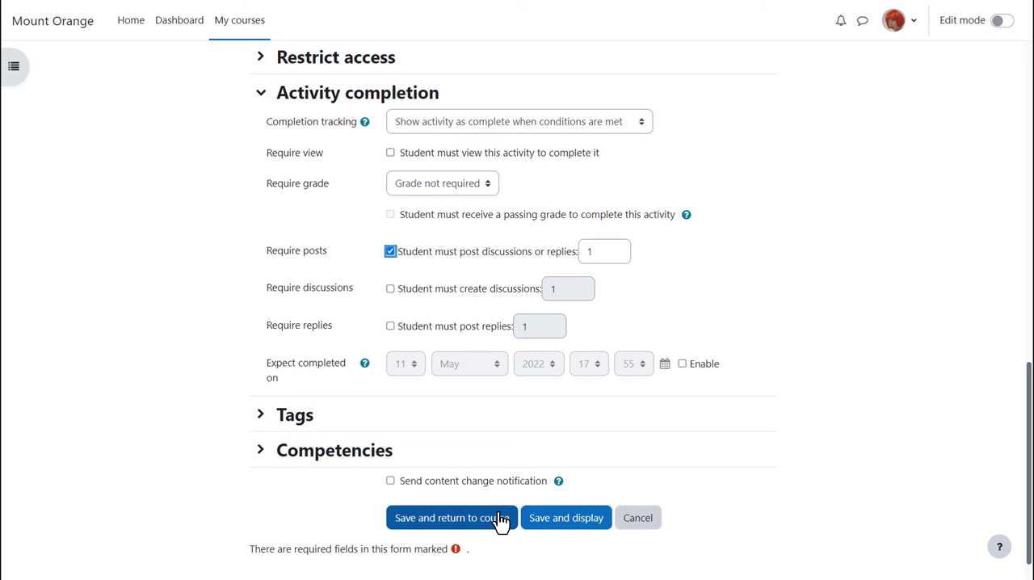
pyautogui.click(451, 517)
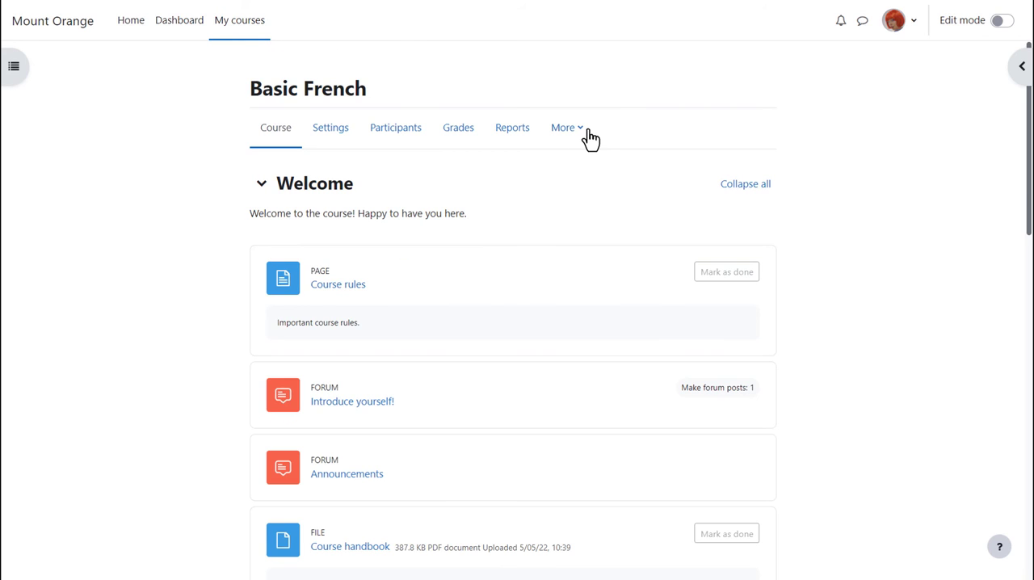
# Step: Reach the Course completion settings for Basic French via More in course navigation
pyautogui.click(565, 126)
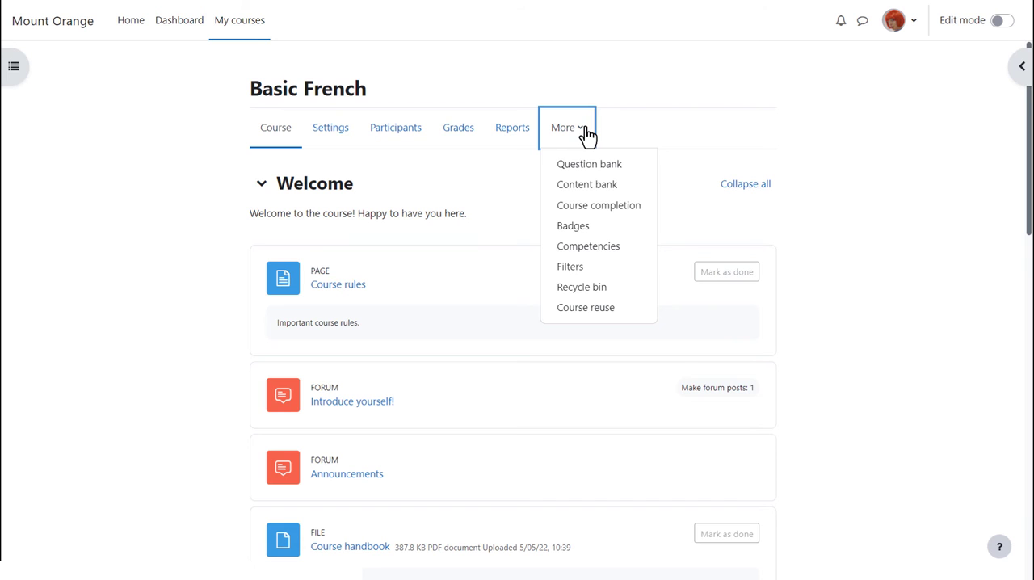
pyautogui.moveTo(598, 205)
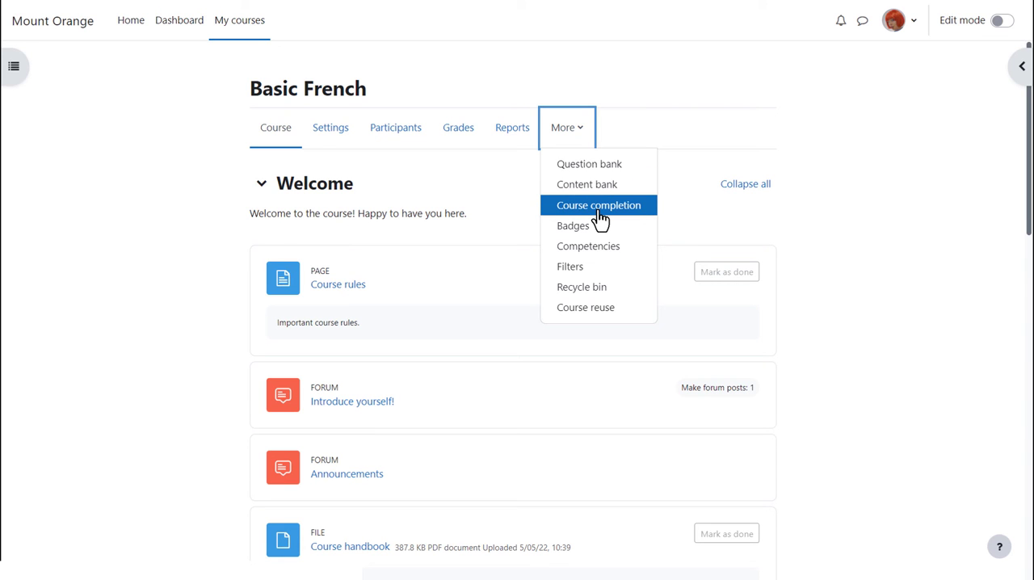
pyautogui.click(598, 203)
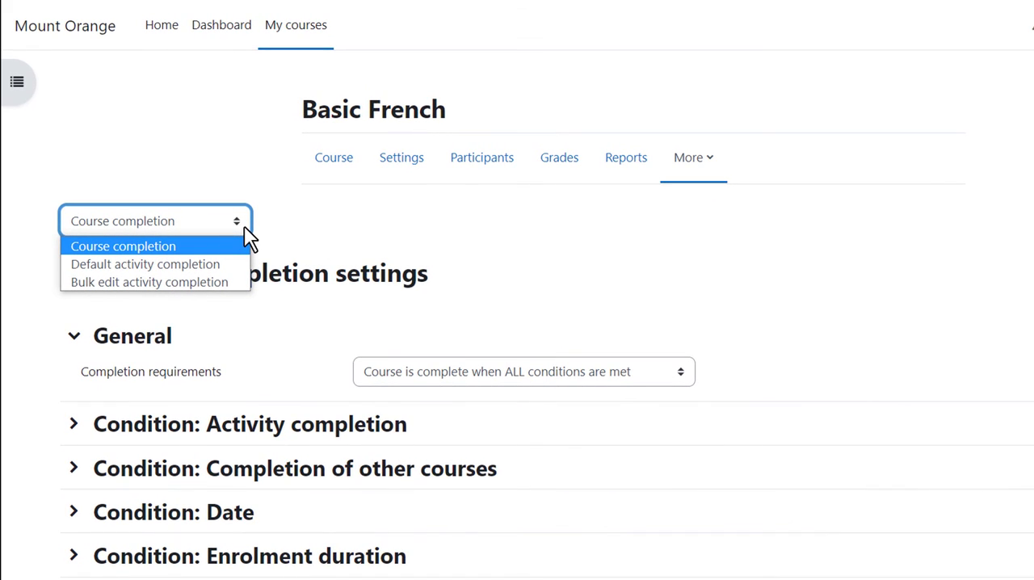
pyautogui.moveTo(218, 257)
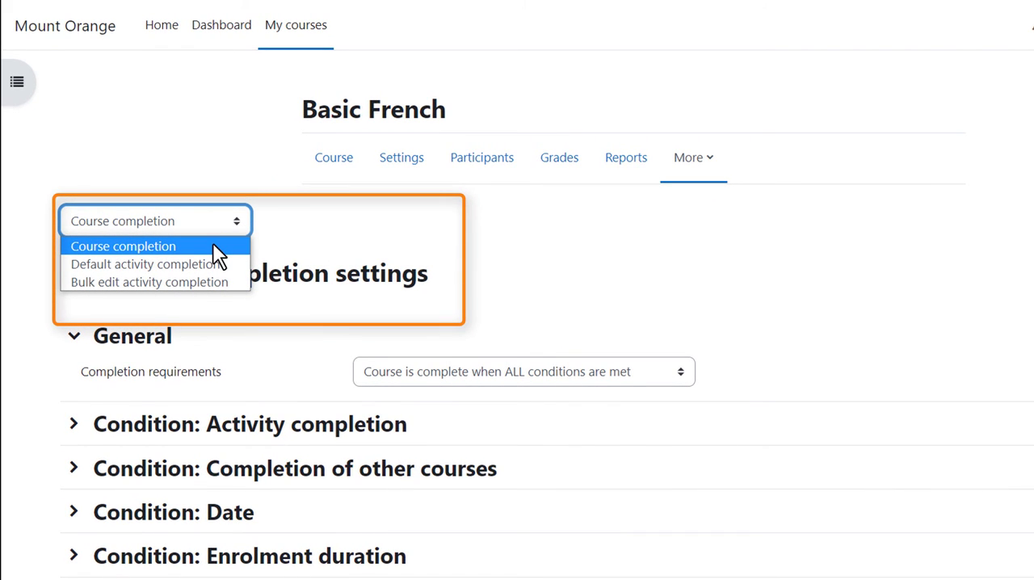